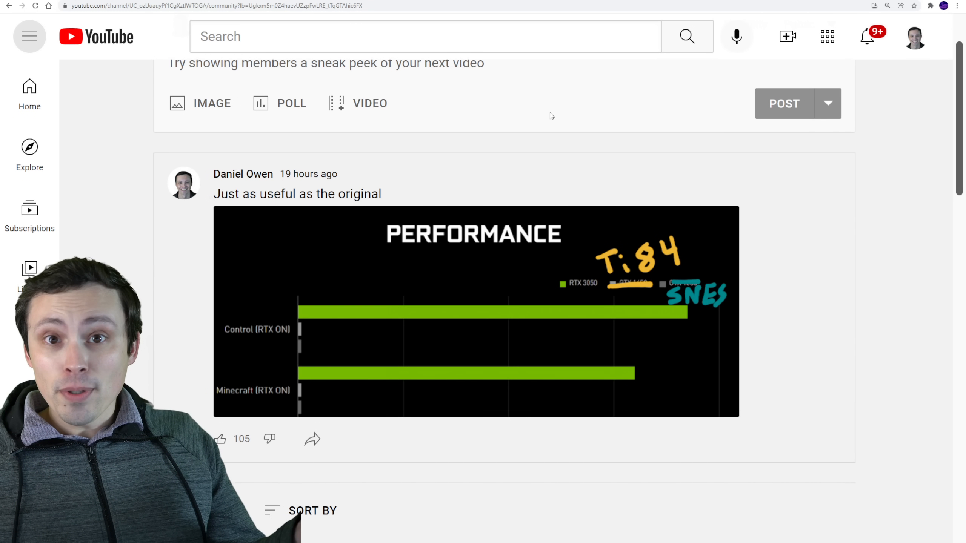
mouse_move(462, 128)
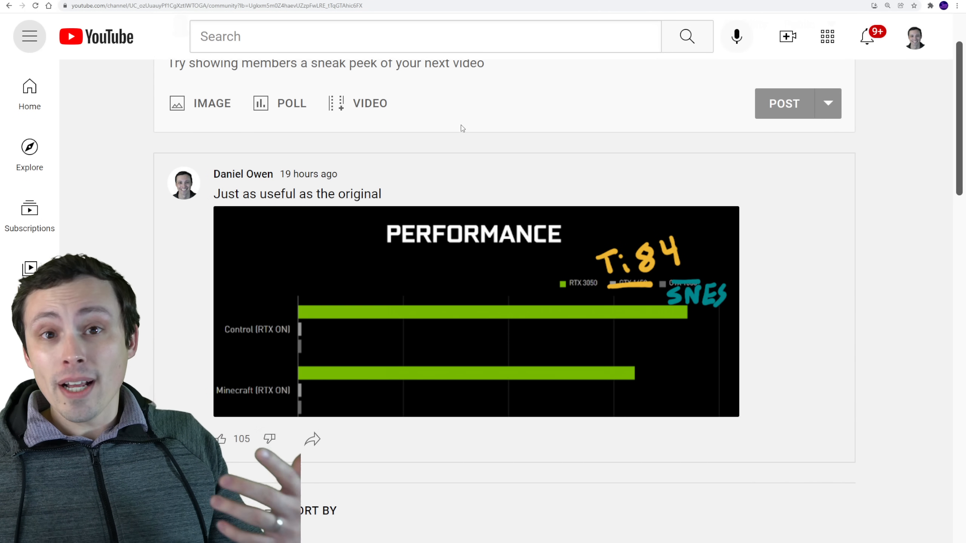
mouse_move(385, 118)
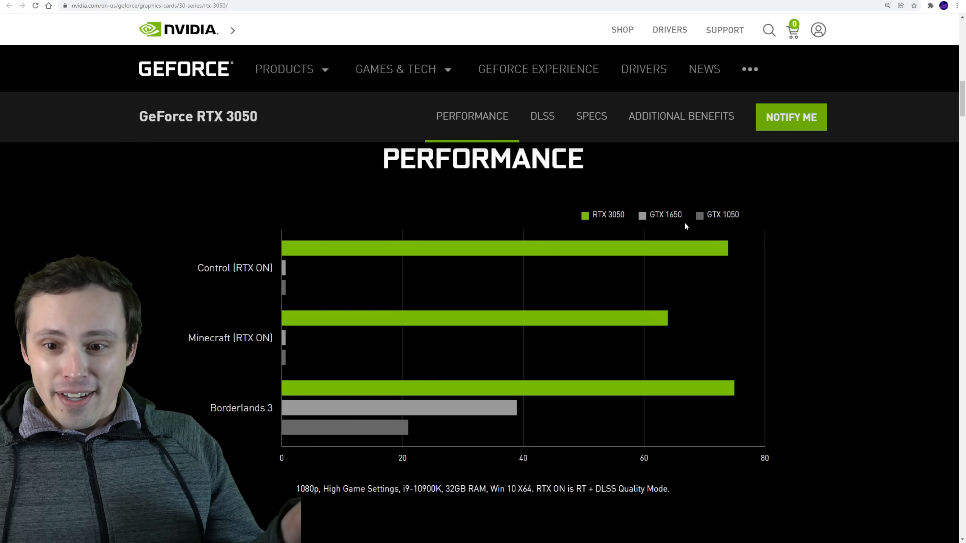
Scroll to the RTX 3050 performance chart versus GTX 1650 and GTX 1050, with its 1080p test footnote
scroll(down, 3)
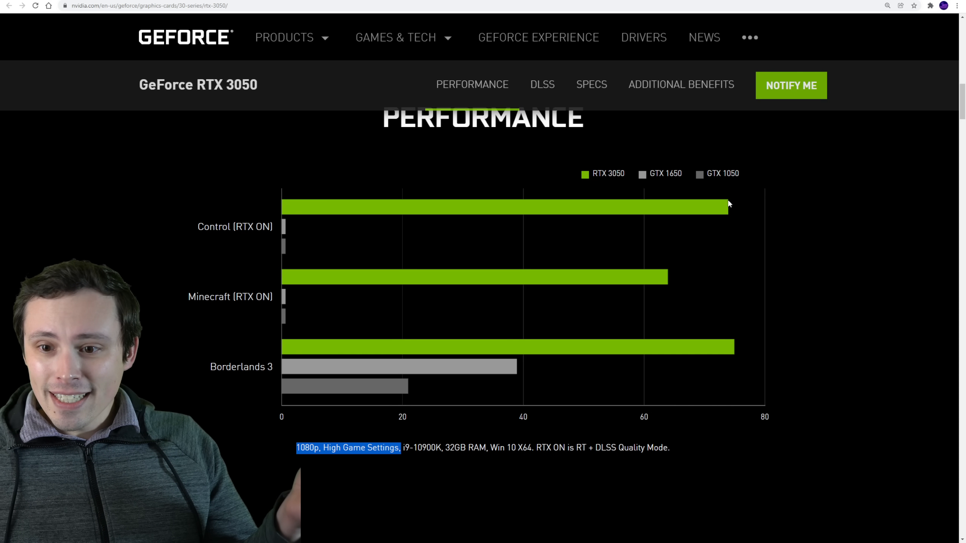
mouse_move(724, 243)
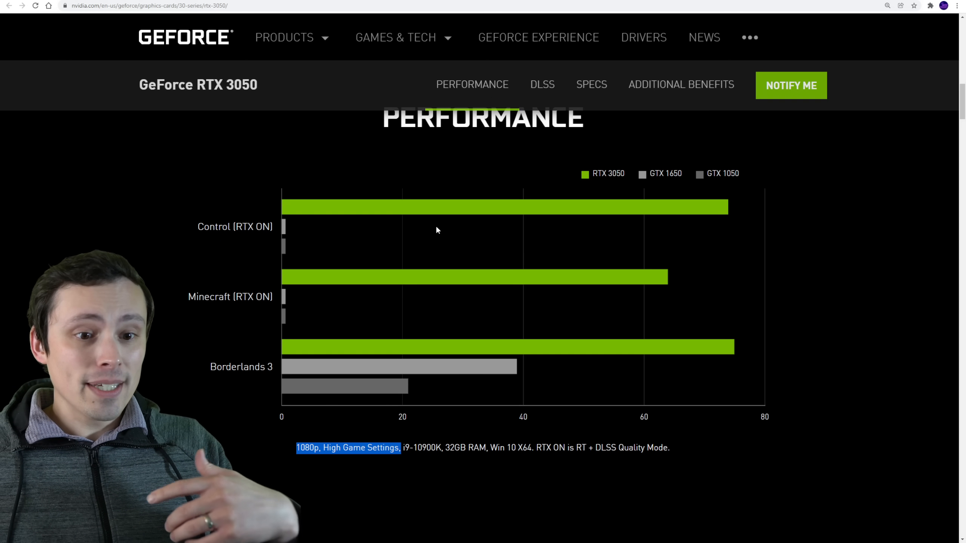
mouse_move(497, 240)
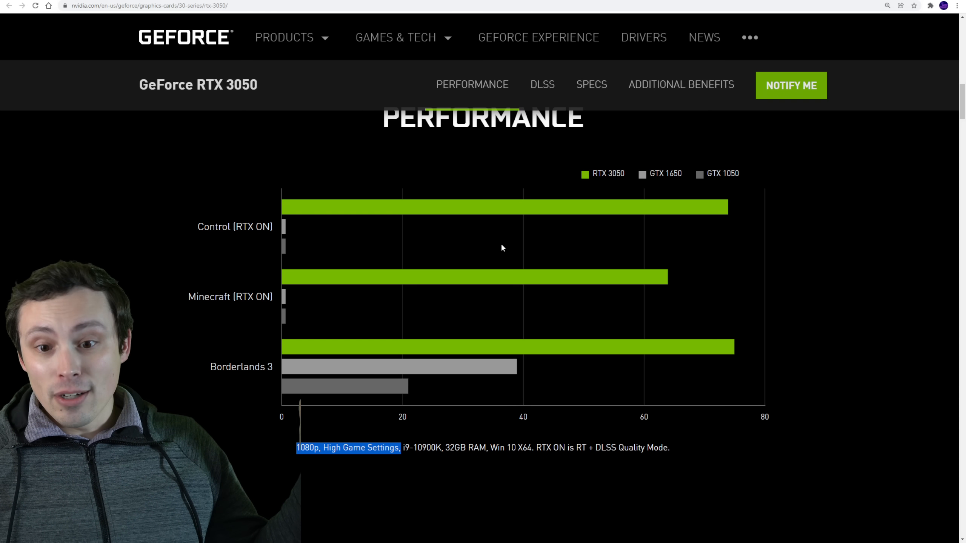
mouse_move(548, 227)
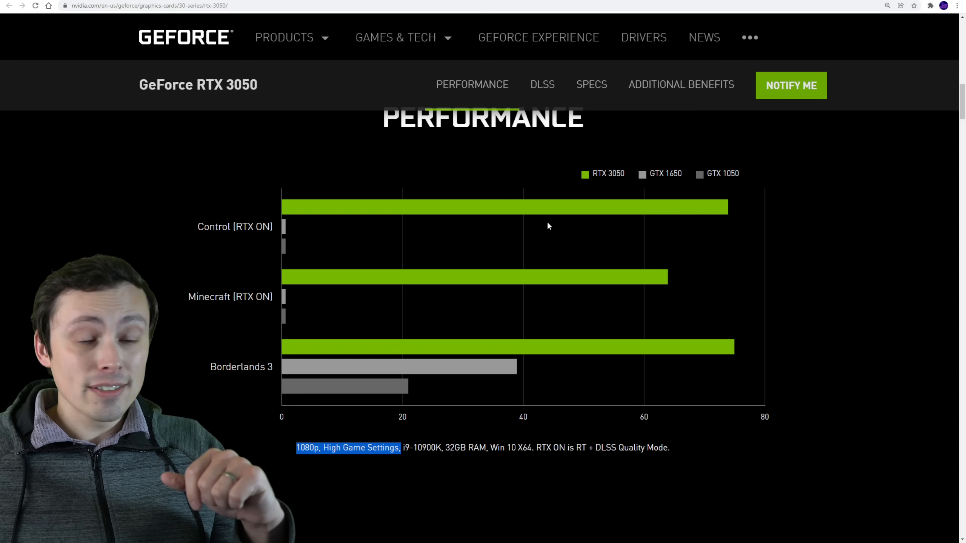
mouse_move(520, 227)
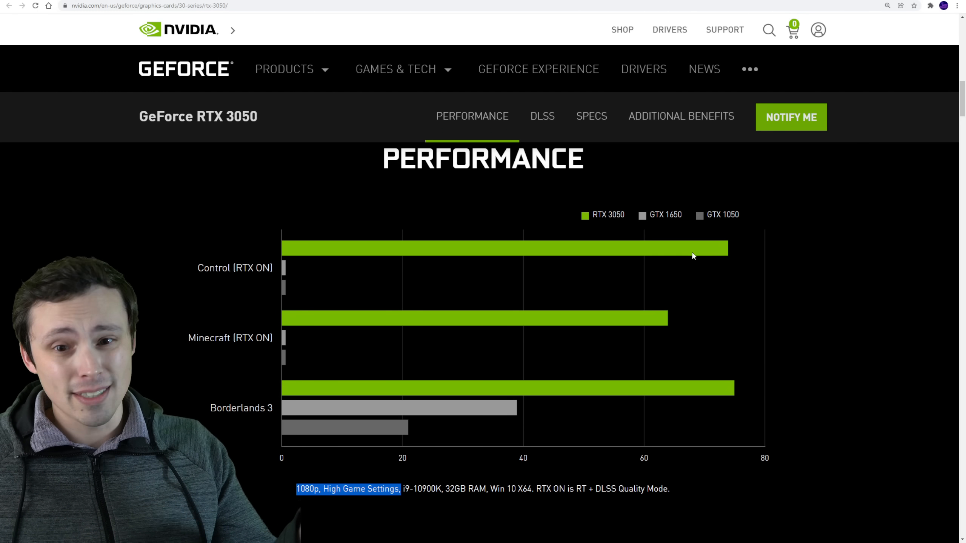
scroll(down, 3)
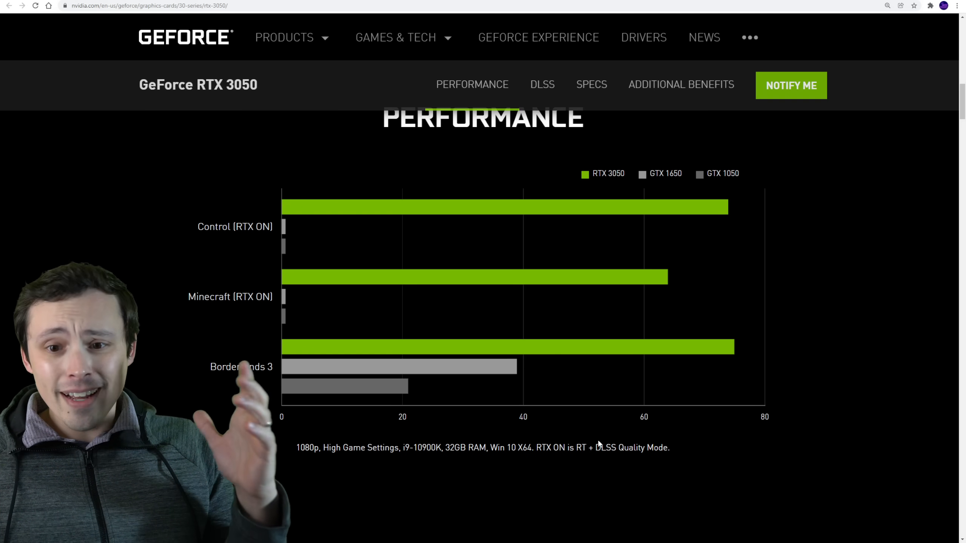
mouse_move(654, 446)
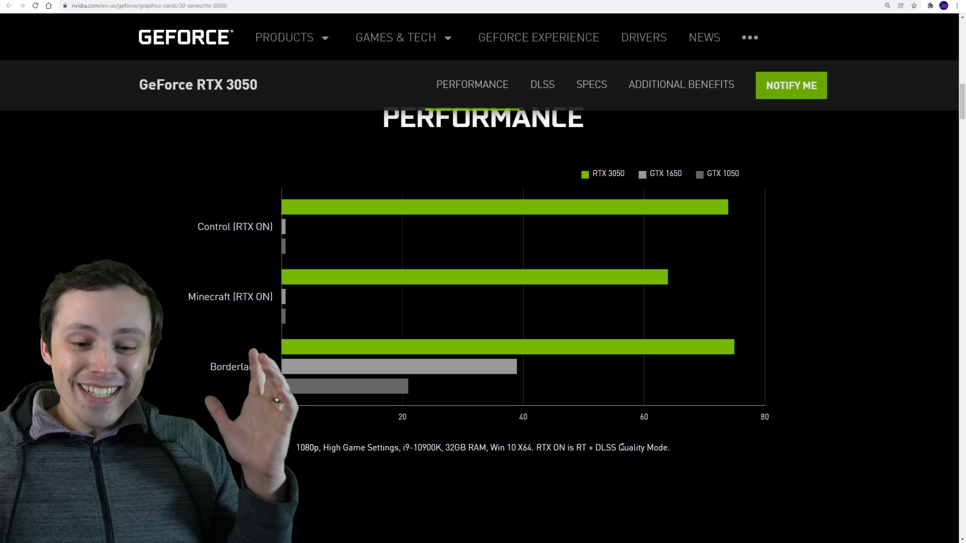
drag(536, 448, 668, 448)
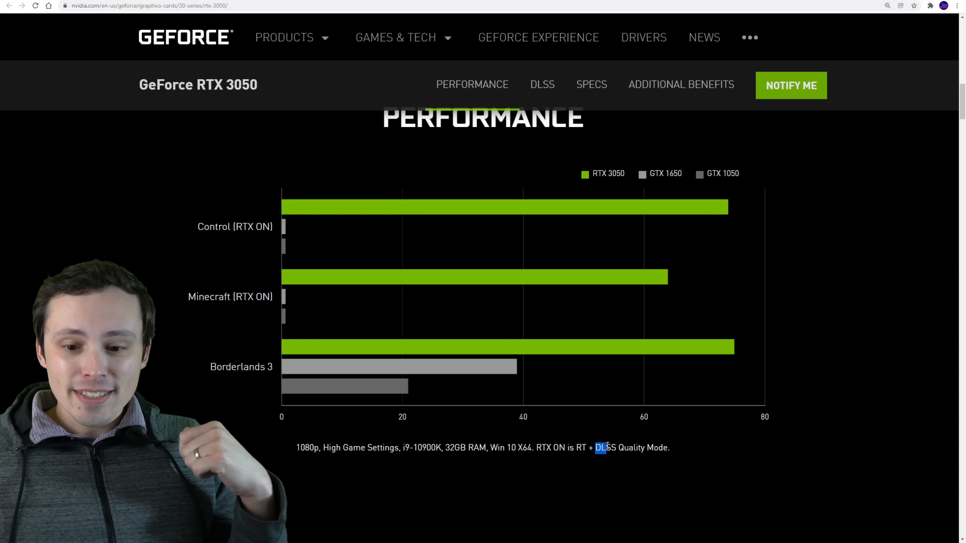
drag(595, 447, 669, 447)
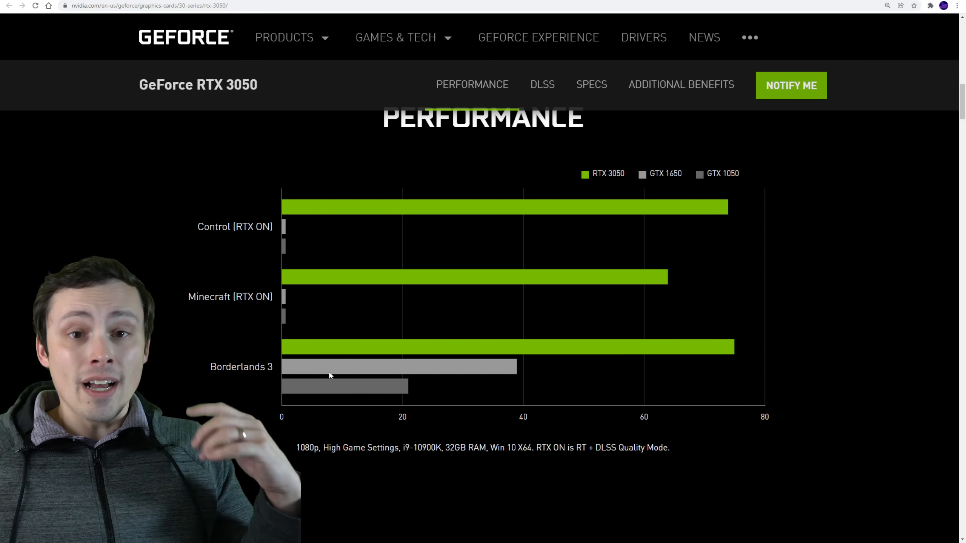
mouse_move(345, 274)
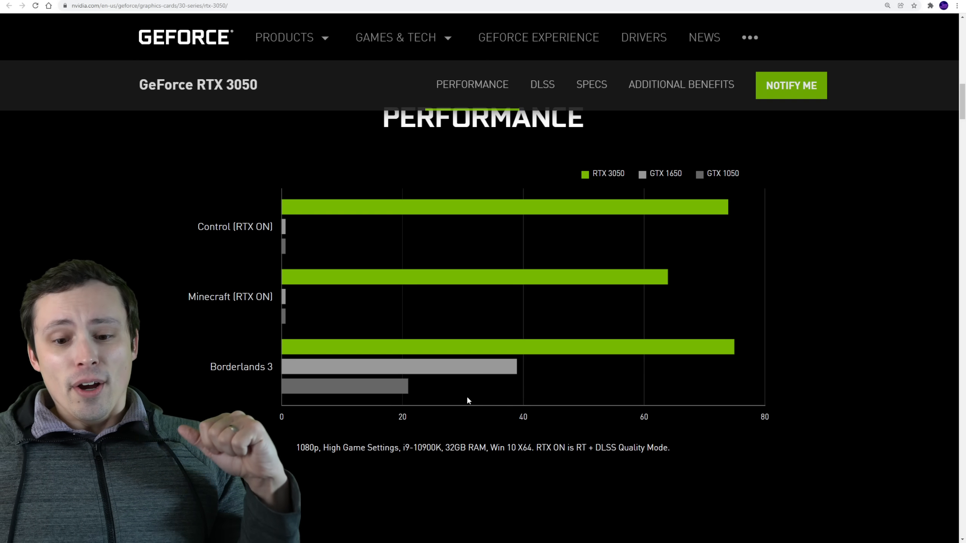
mouse_move(633, 232)
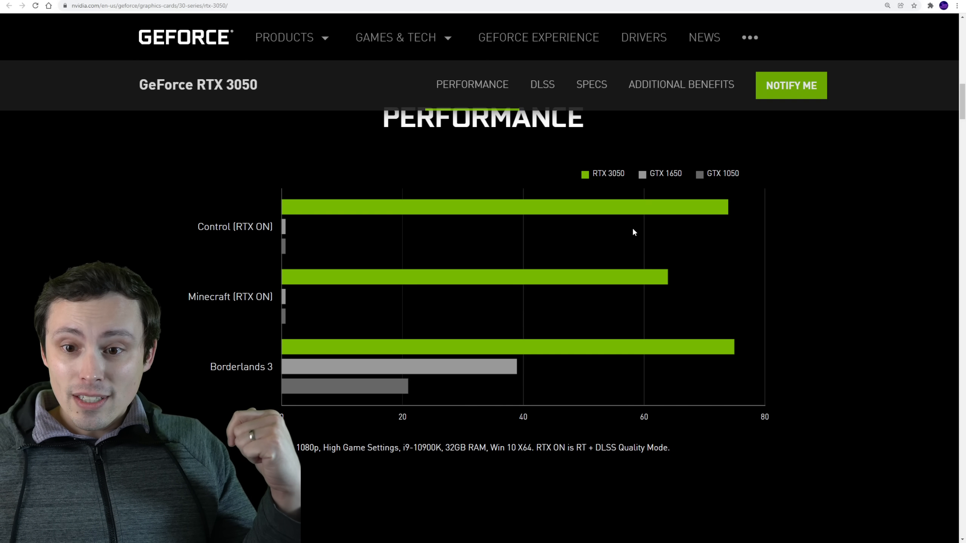
mouse_move(571, 370)
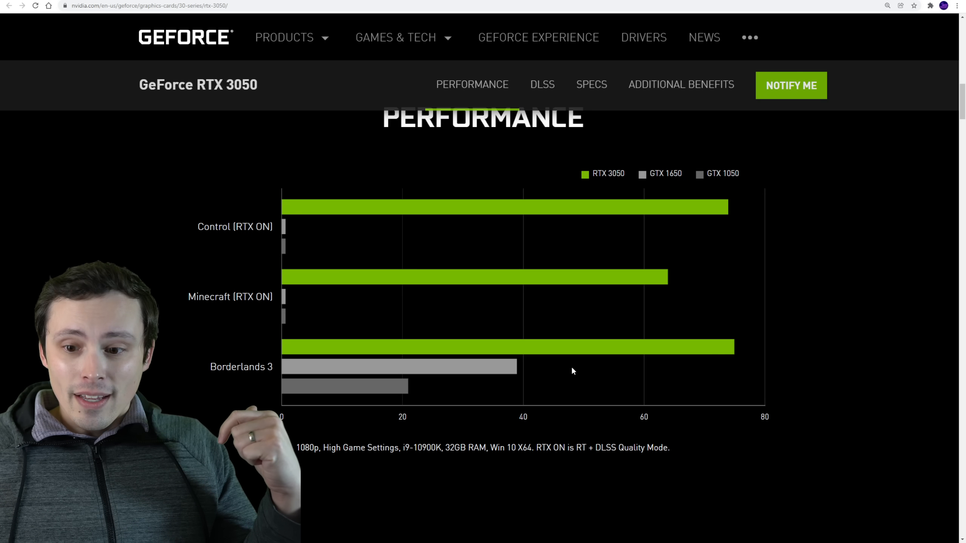
mouse_move(519, 378)
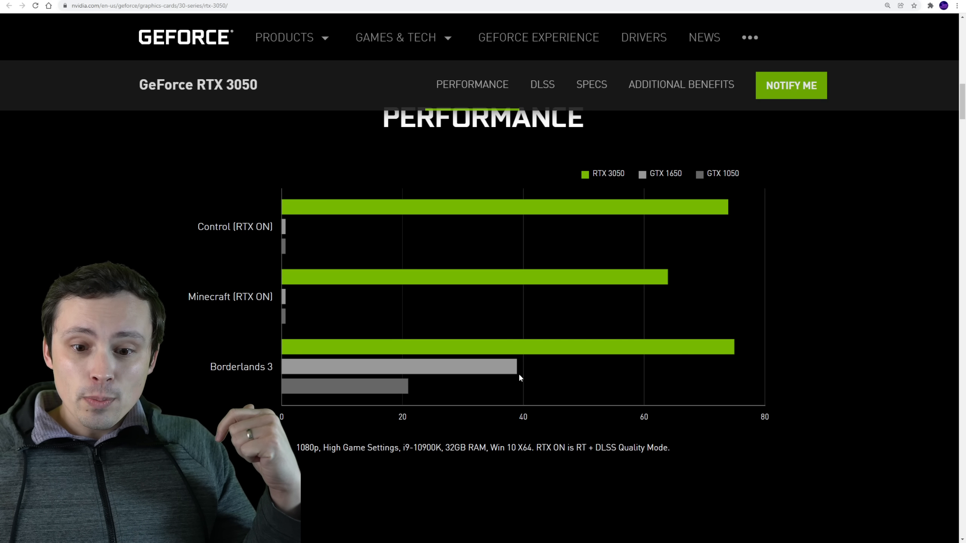
mouse_move(711, 356)
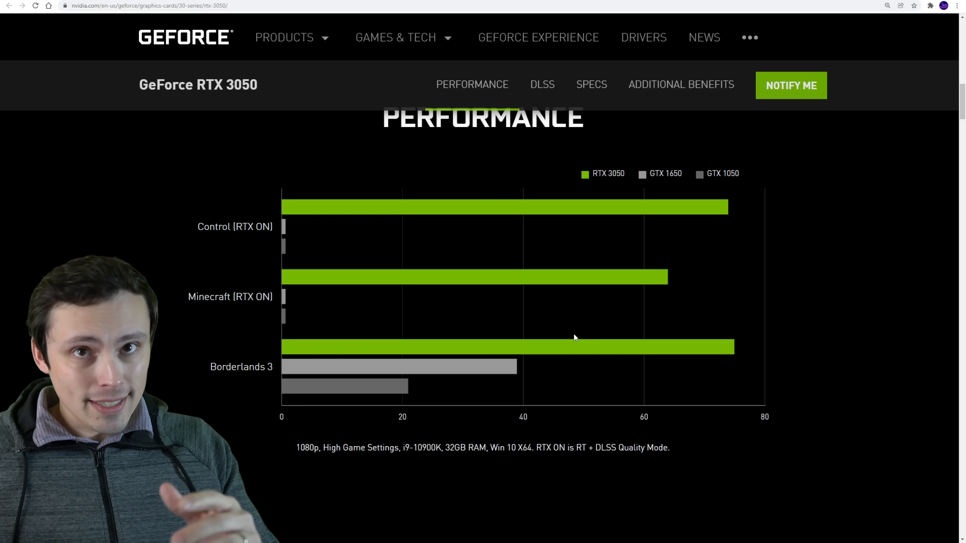
mouse_move(485, 368)
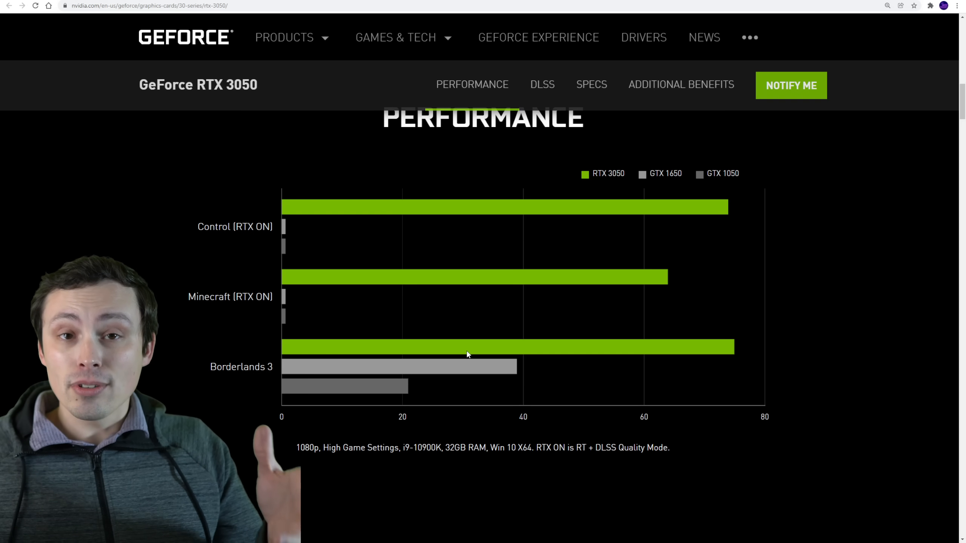
mouse_move(524, 283)
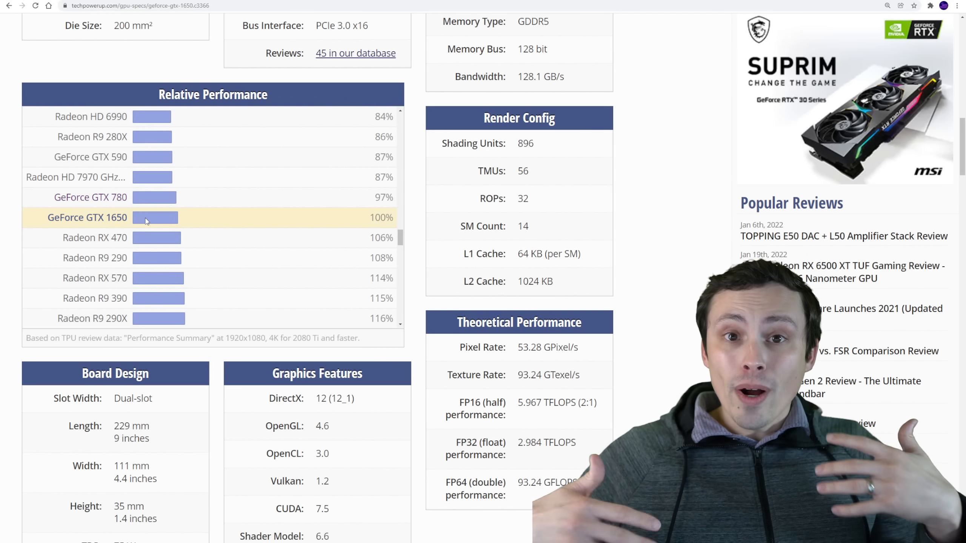
Scroll the GTX 1650 relative performance list to cards near 200%, like GTX 1080 and RTX 2060
scroll(down, 3)
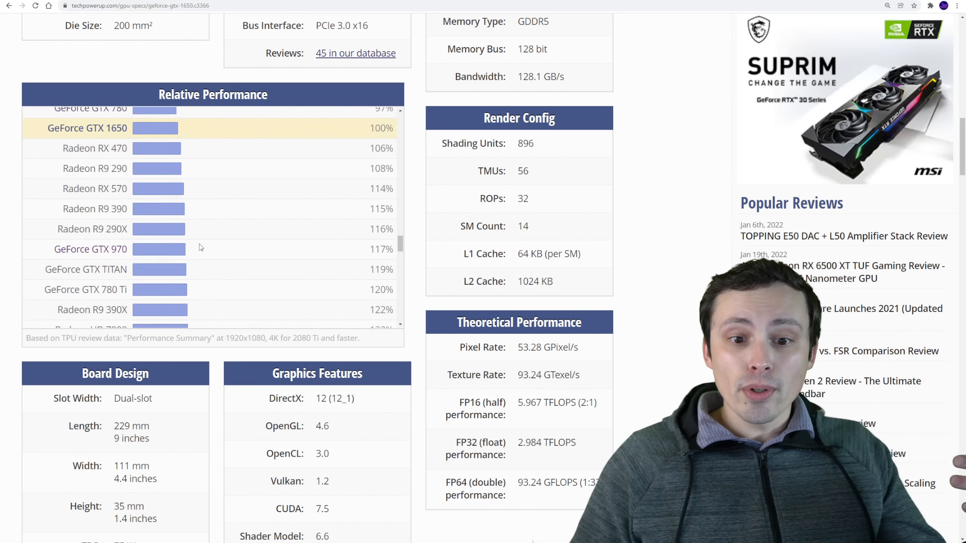
scroll(down, 3)
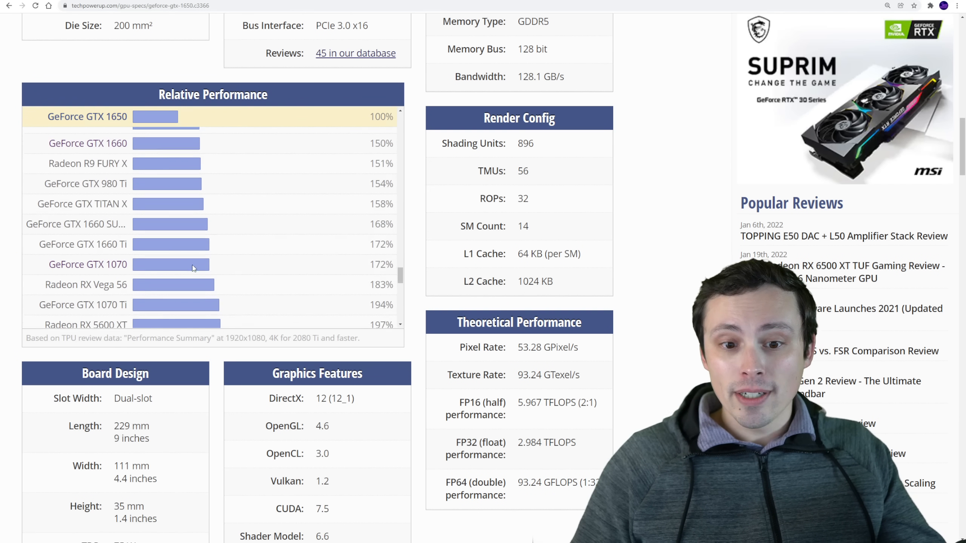
scroll(down, 3)
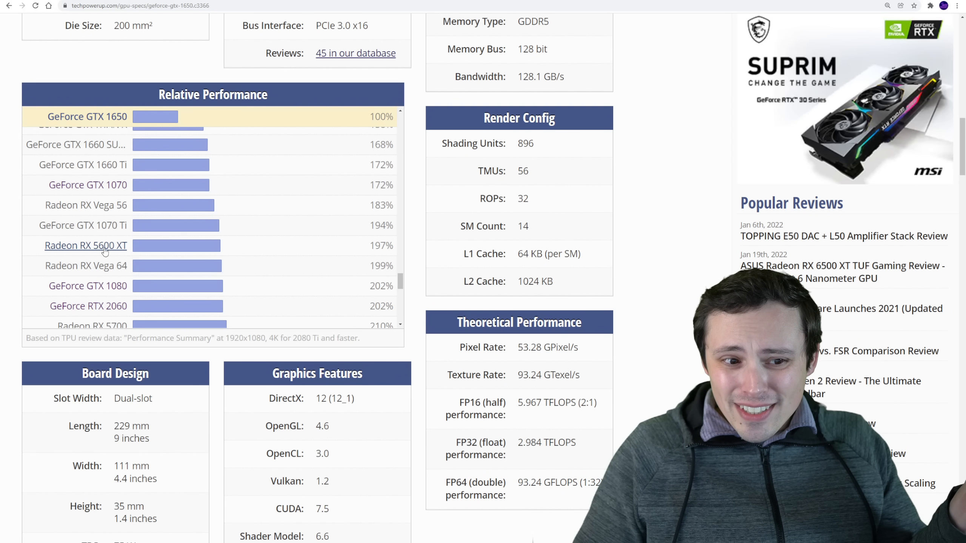
mouse_move(301, 226)
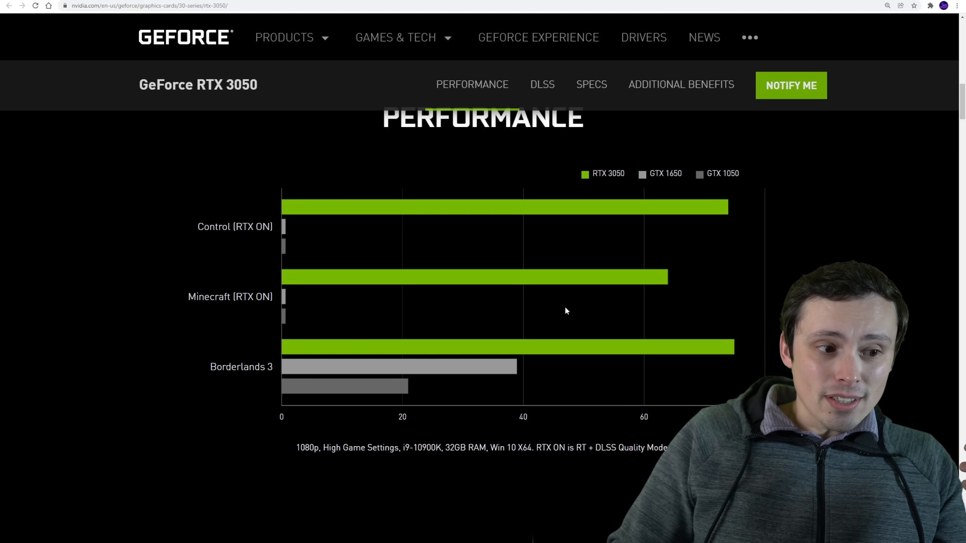
mouse_move(572, 375)
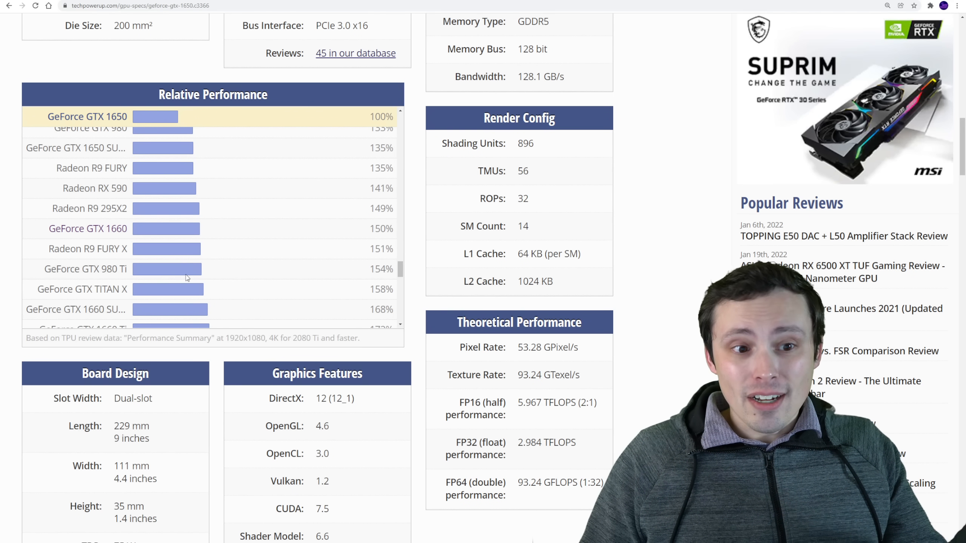
mouse_move(195, 263)
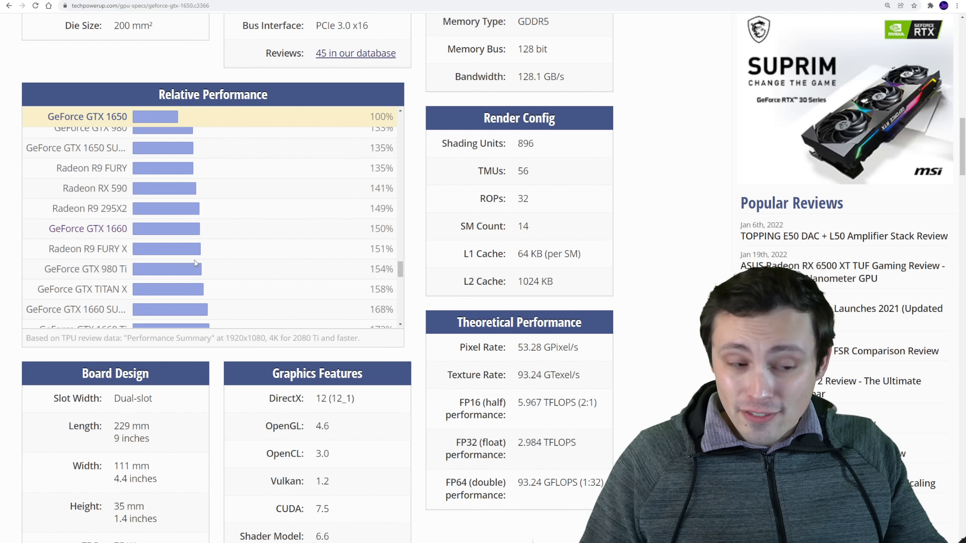
Scroll the GTX 1650 rankings to cards around 202–260%, including RTX 2060, RTX 2070 and GTX 1080 Ti
scroll(down, 3)
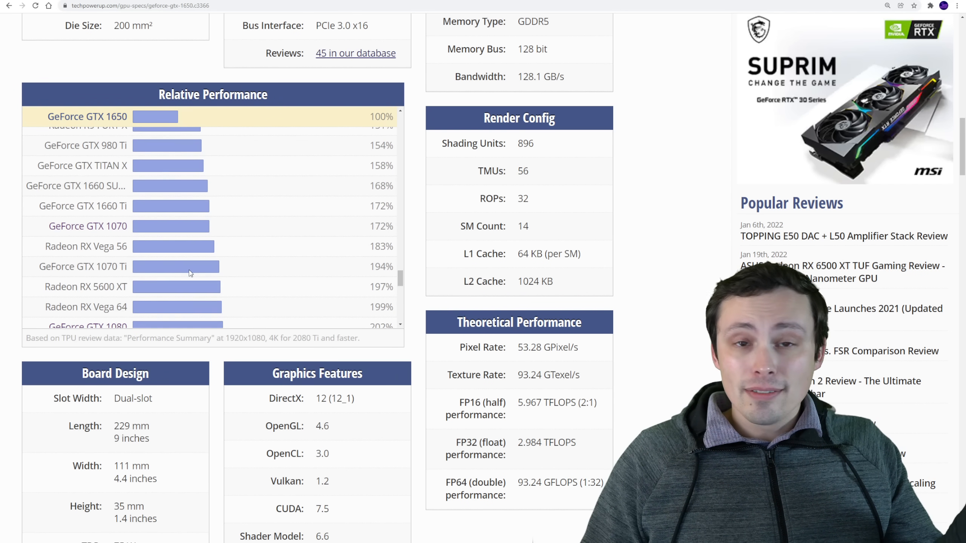
scroll(down, 3)
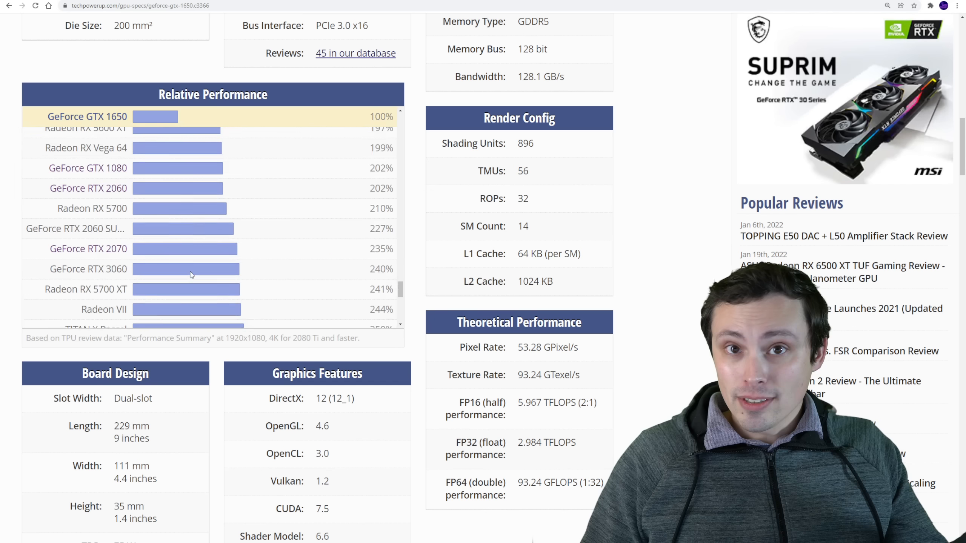
scroll(down, 3)
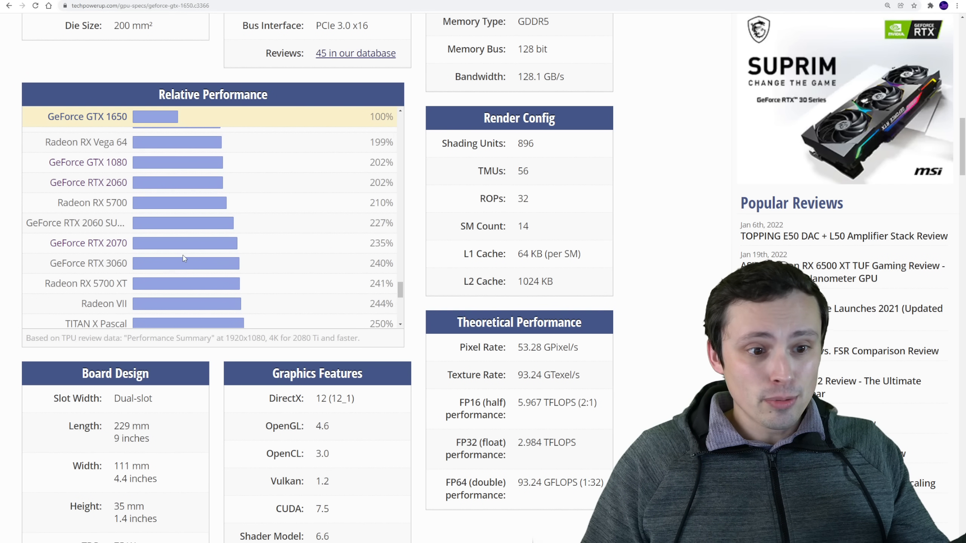
scroll(down, 3)
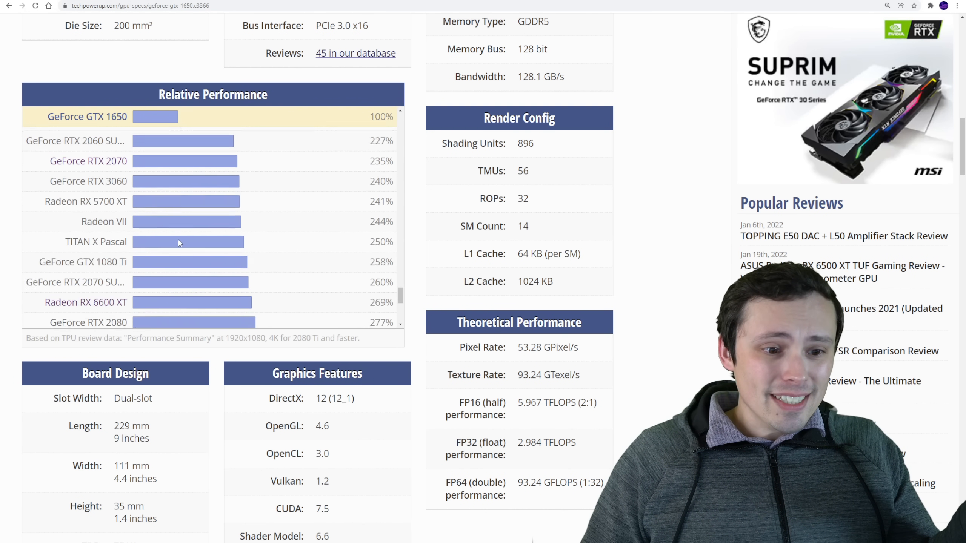
scroll(down, 3)
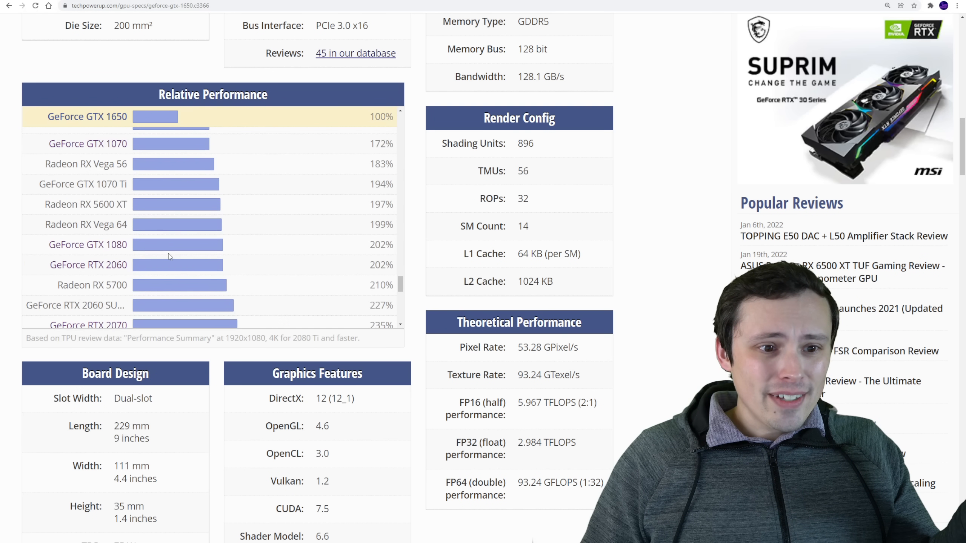
scroll(down, 3)
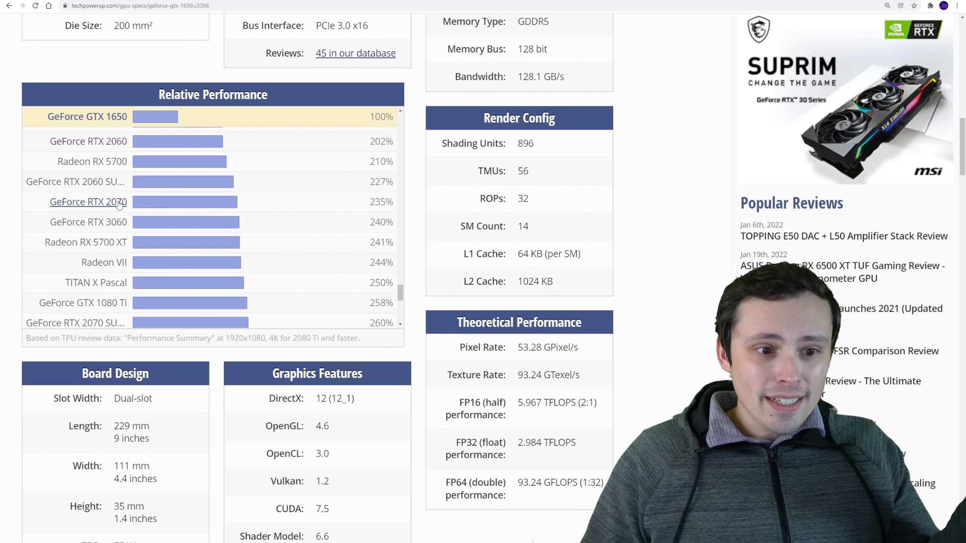
mouse_move(102, 224)
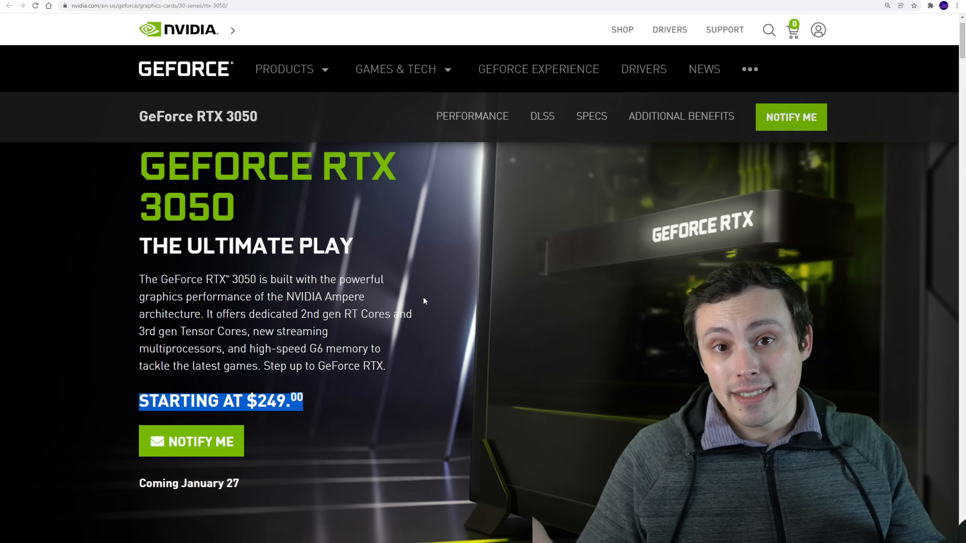
Scroll through the NVIDIA RTX 3050 page's performance chart and starting price
scroll(down, 3)
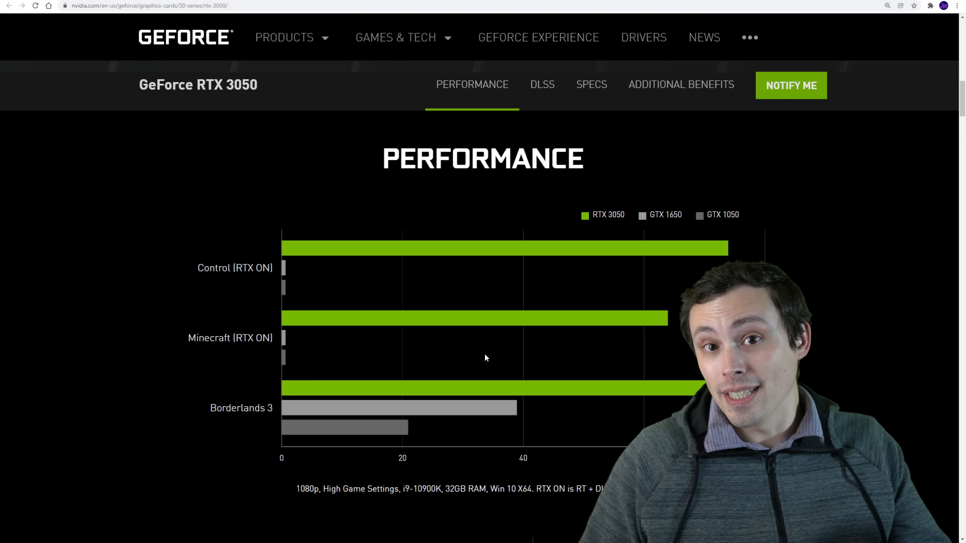
mouse_move(422, 362)
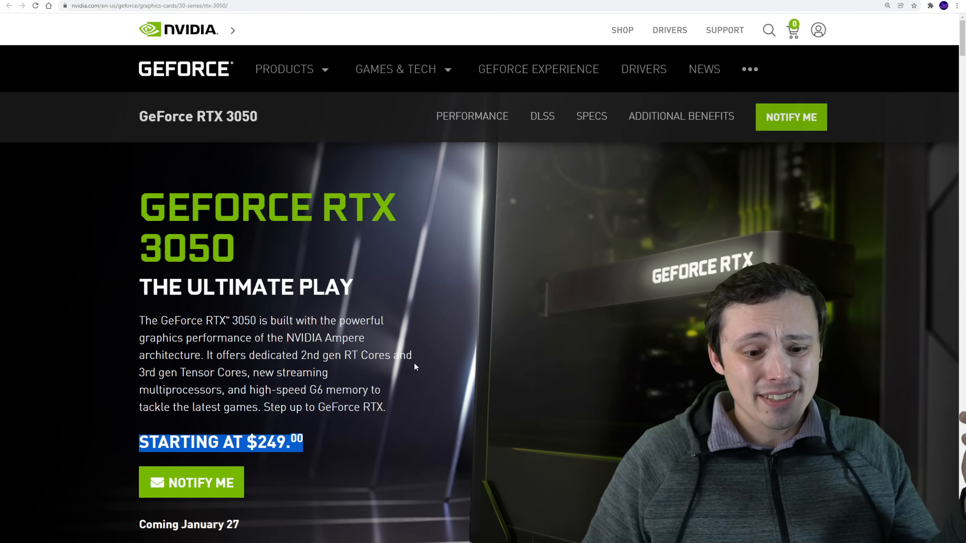
mouse_move(413, 326)
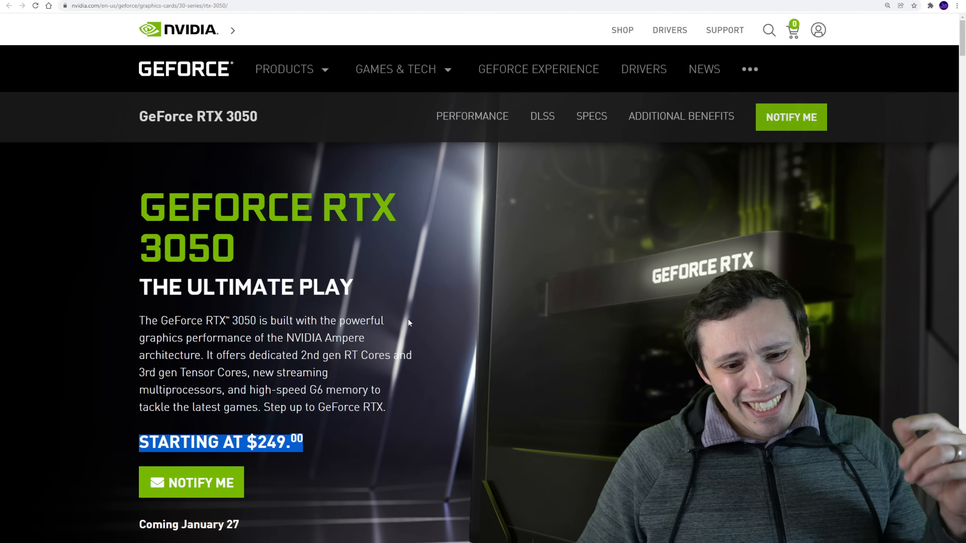
mouse_move(453, 204)
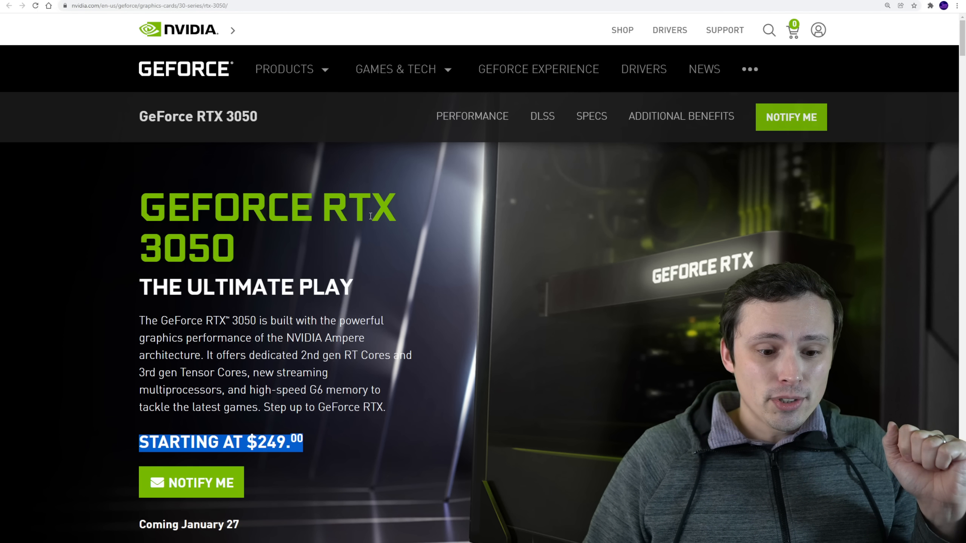
scroll(down, 3)
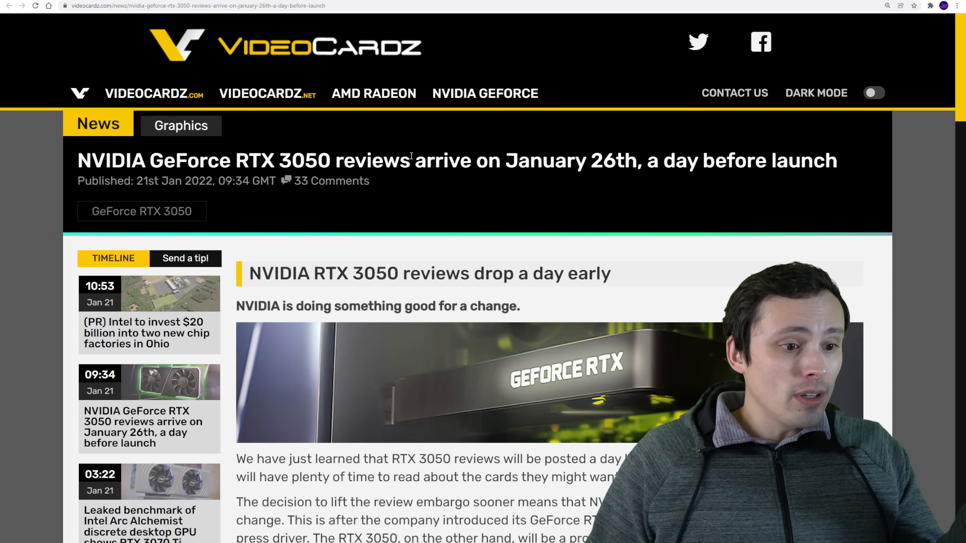
Highlight the VideoCardz line about RTX 3050 reviews arriving January 26th
scroll(down, 3)
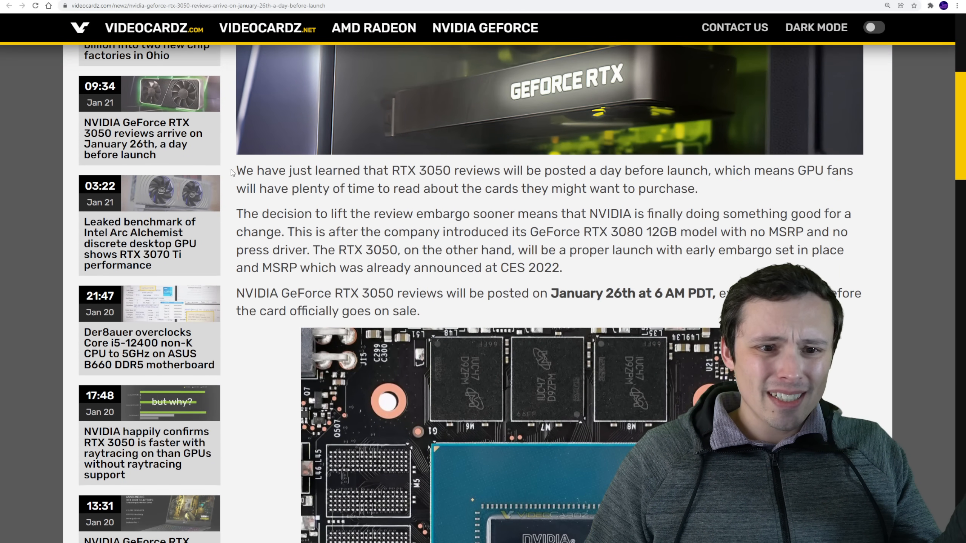
drag(237, 170, 516, 170)
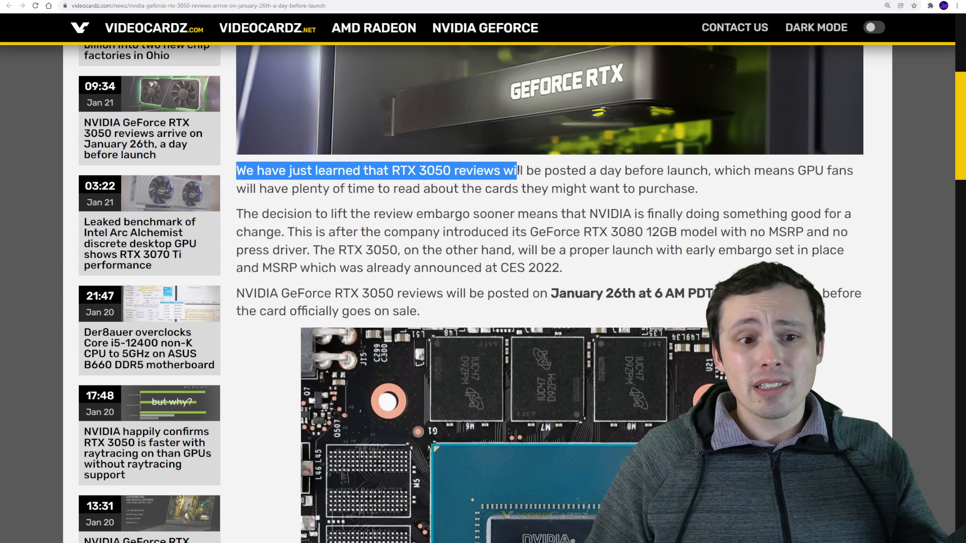
scroll(down, 3)
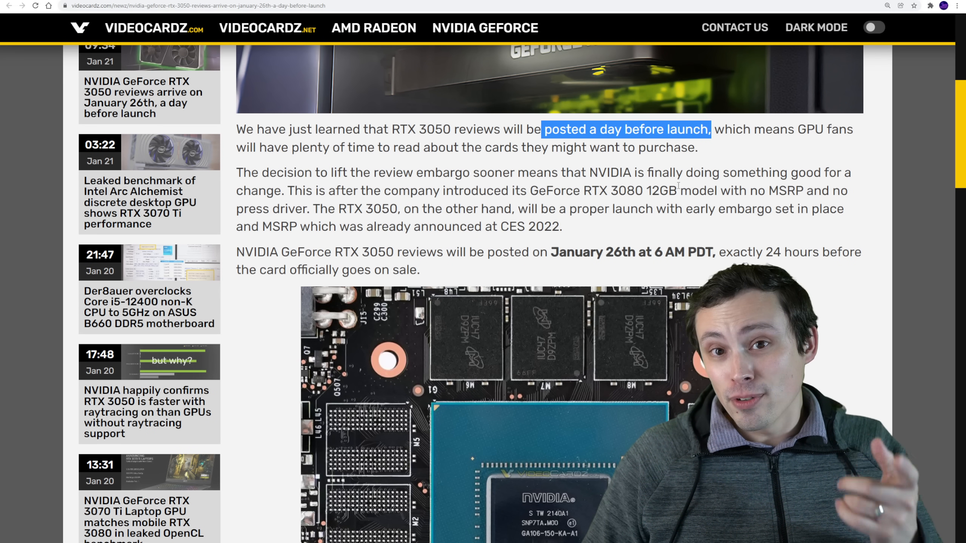
Read down through the article's $249 price and specs table, selecting a key line
scroll(down, 3)
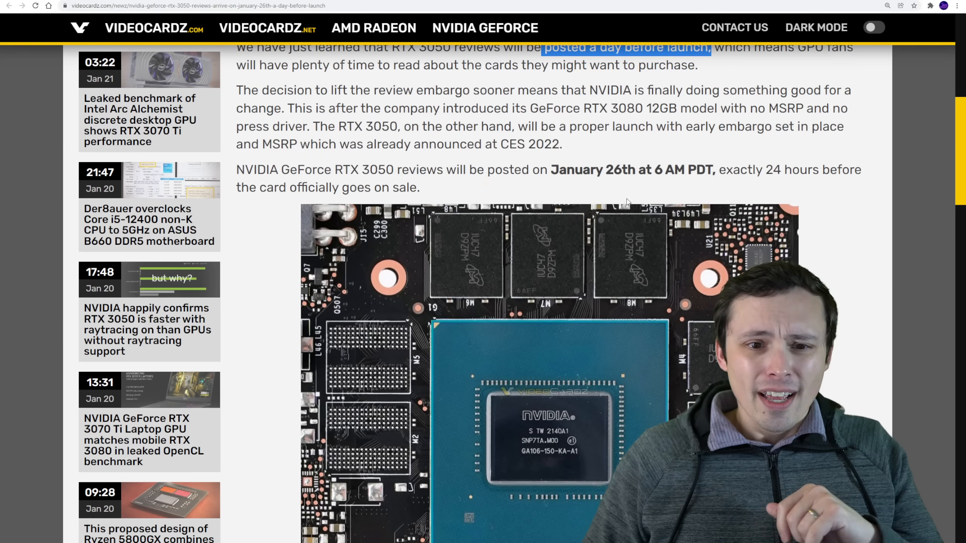
scroll(down, 3)
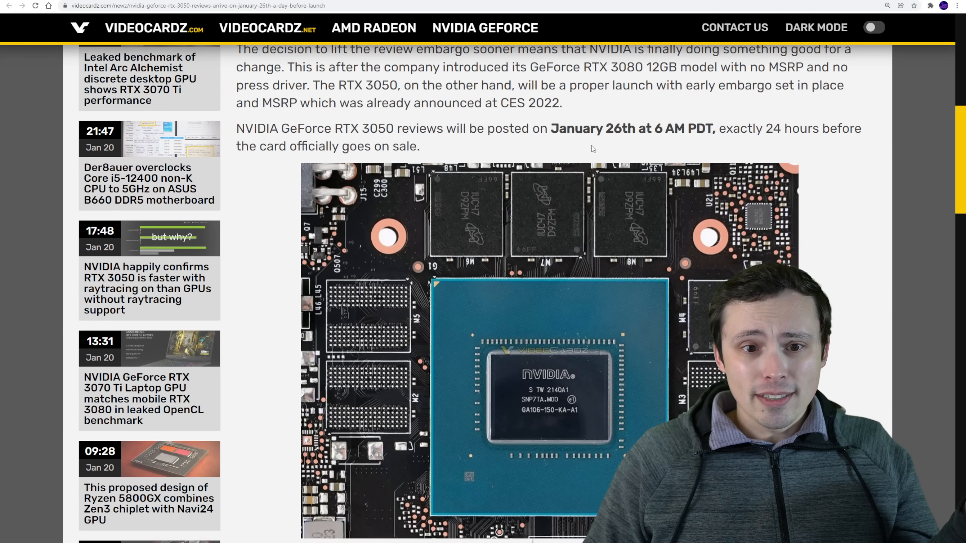
scroll(up, 3)
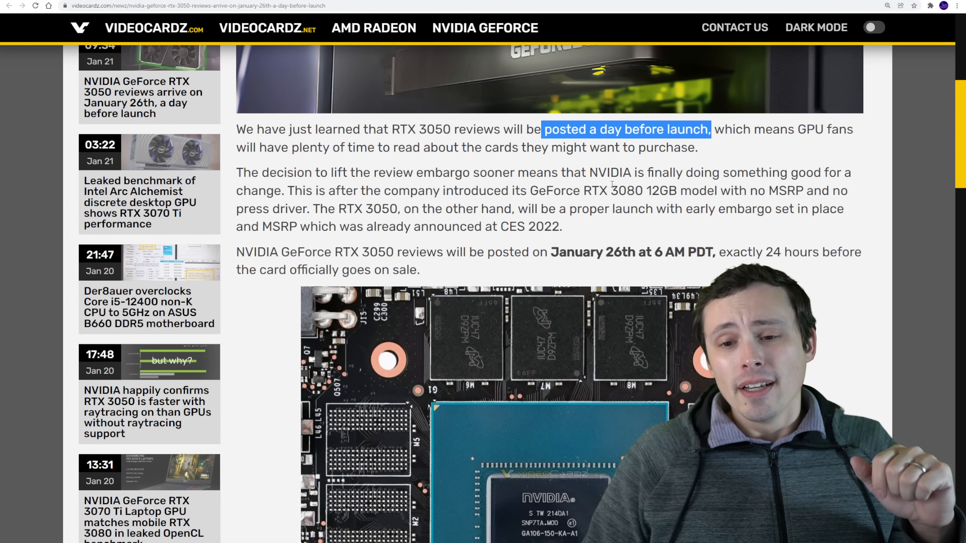
scroll(down, 3)
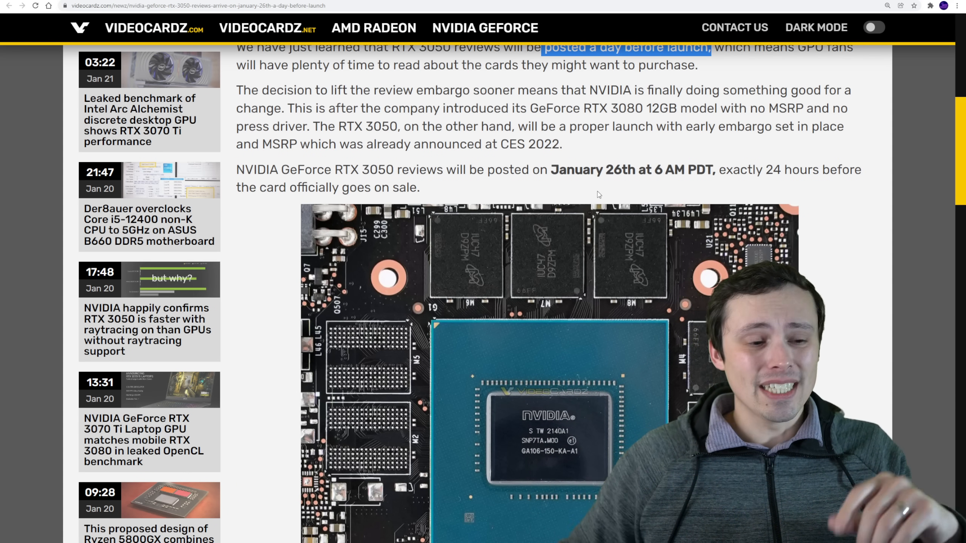
scroll(down, 3)
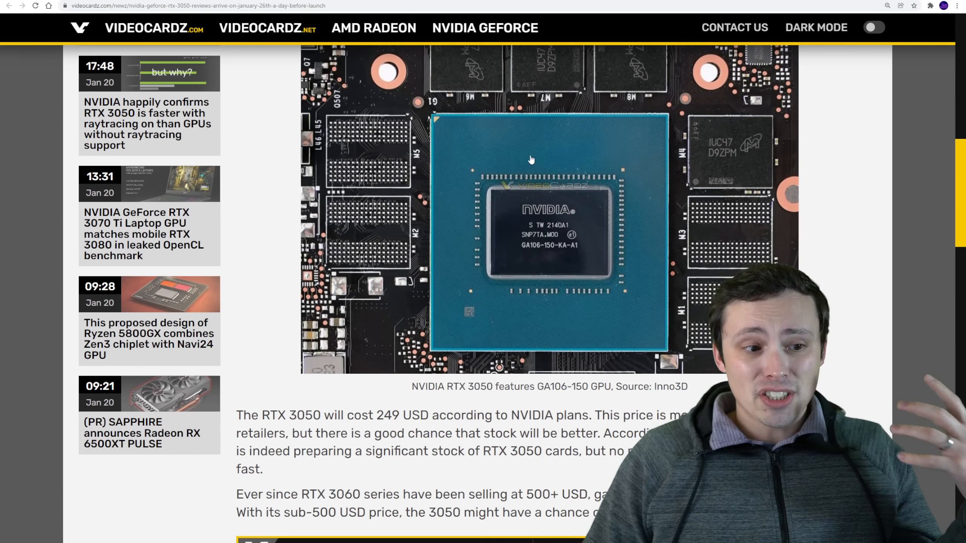
scroll(down, 3)
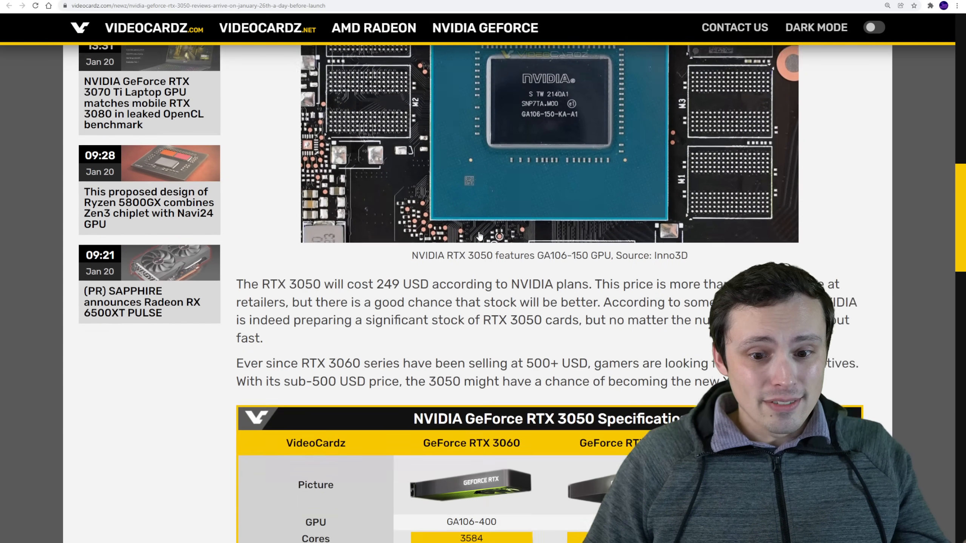
scroll(down, 3)
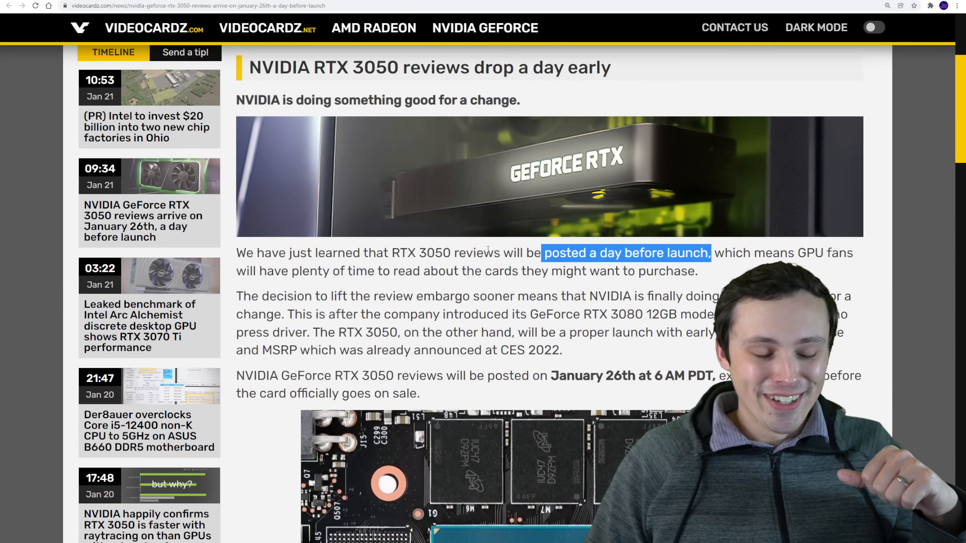
scroll(down, 3)
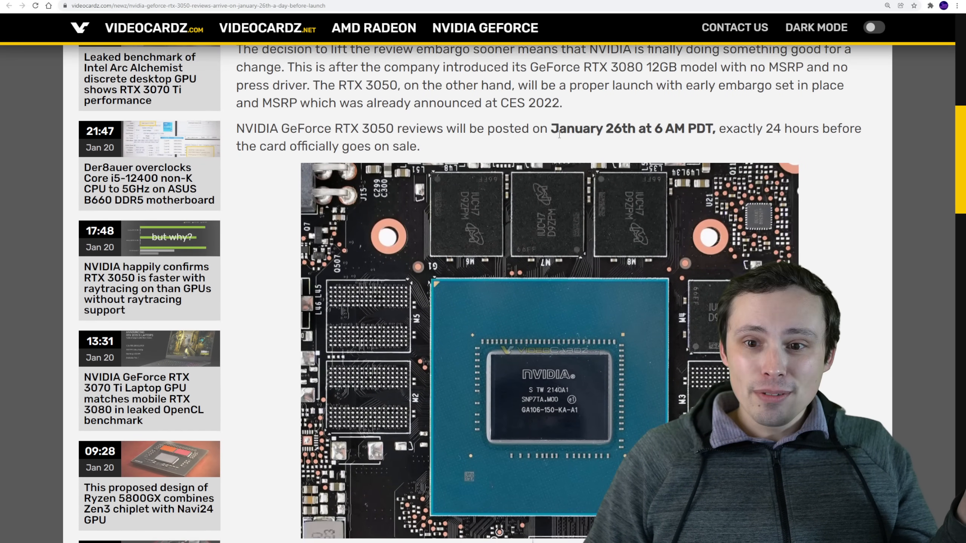
drag(550, 128, 715, 128)
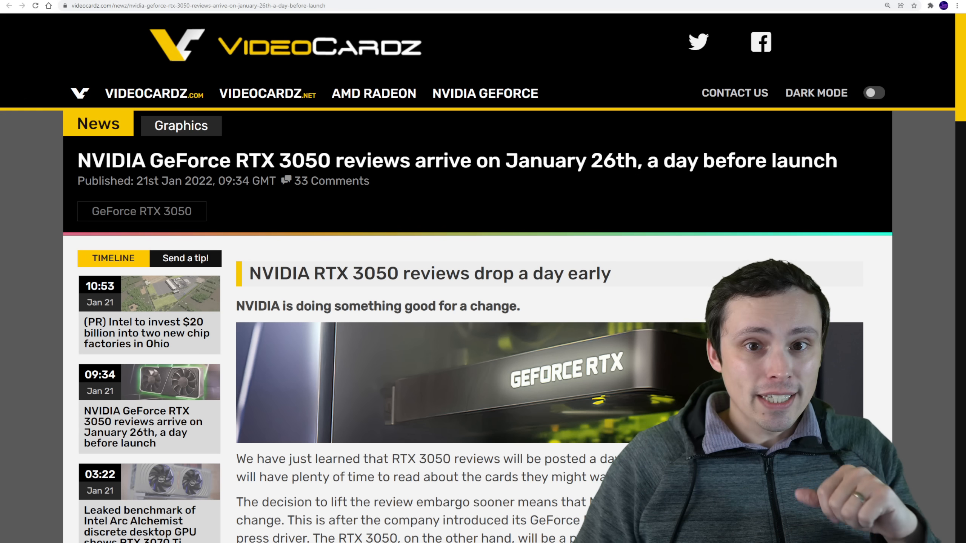
mouse_move(330, 16)
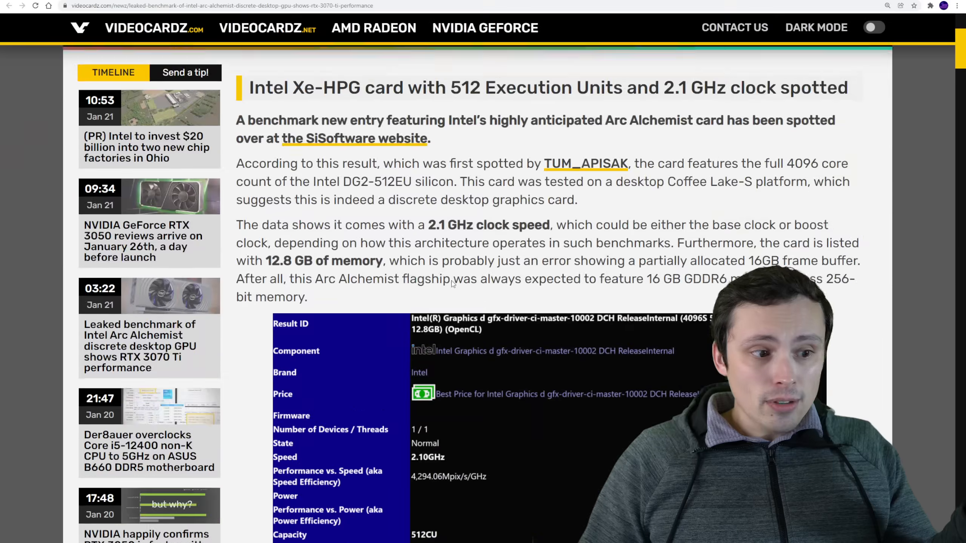
scroll(down, 3)
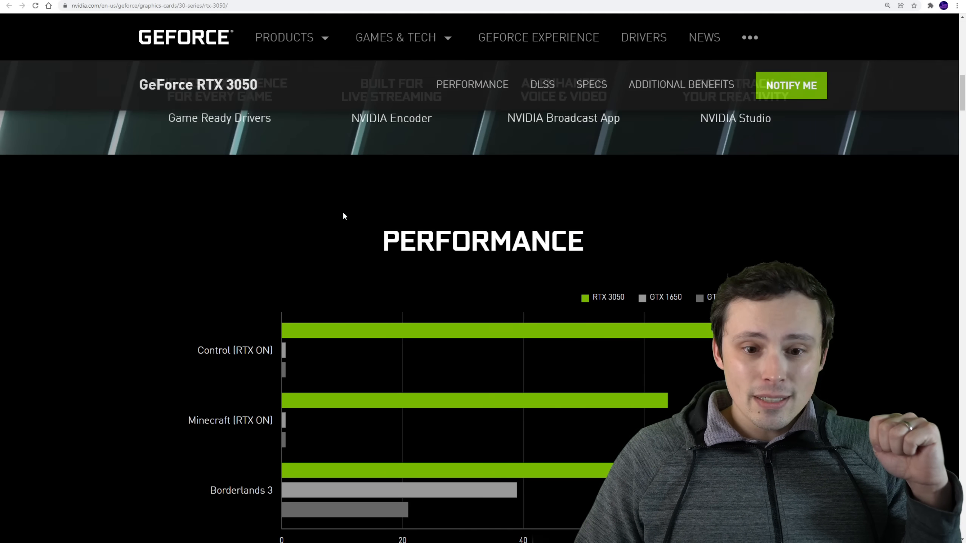
Scroll slightly to show the whole RTX 3050 chart, GTX 1050 legend and high-settings footnote
scroll(down, 3)
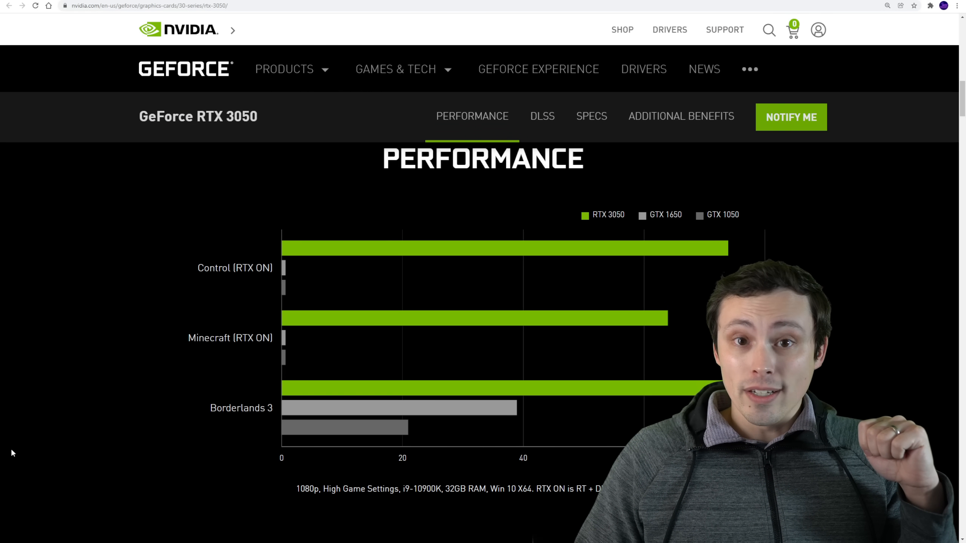